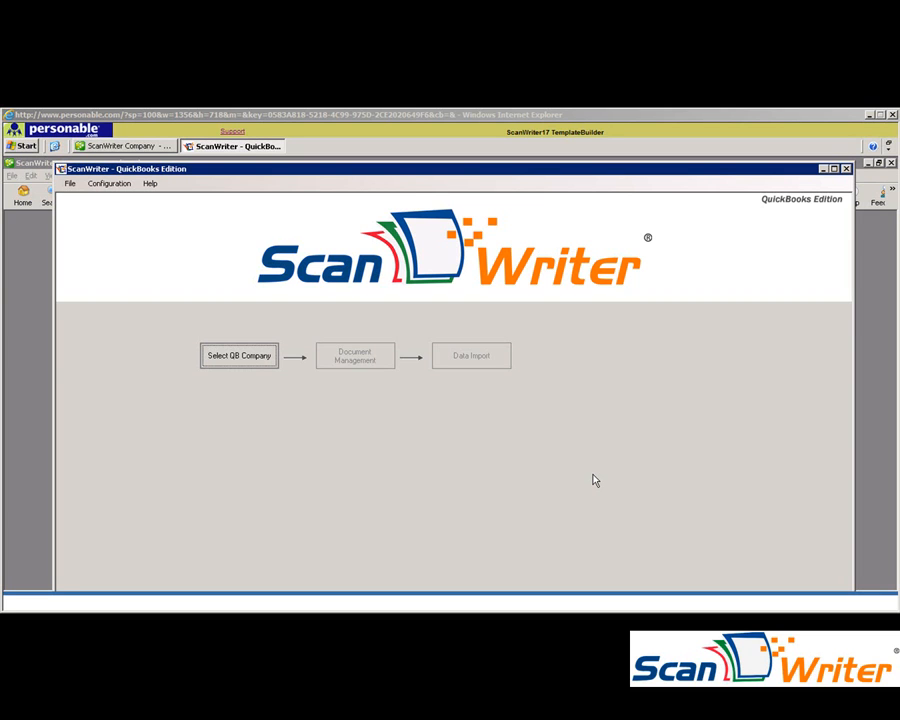
mouse_move(248, 370)
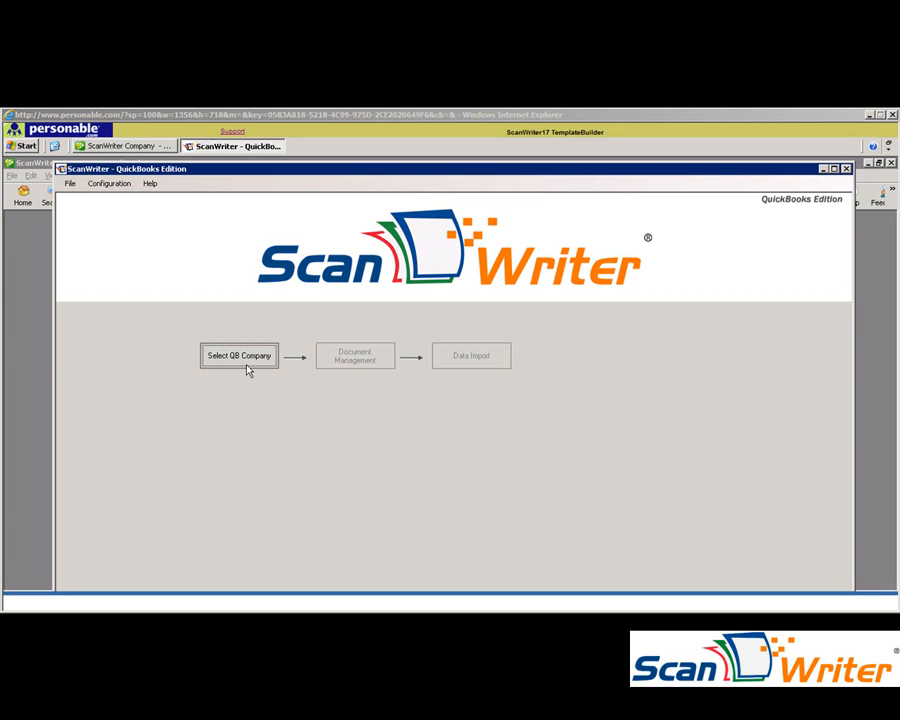
- Select ScanWriter Company.QBW from the QuickBooks company list and use it
click(238, 355)
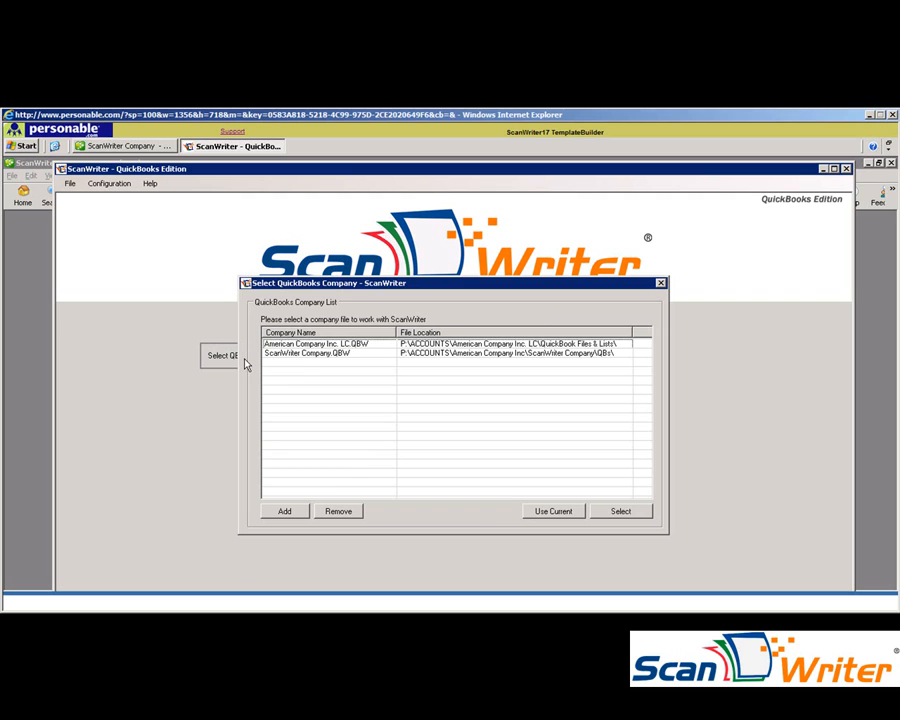
mouse_move(304, 366)
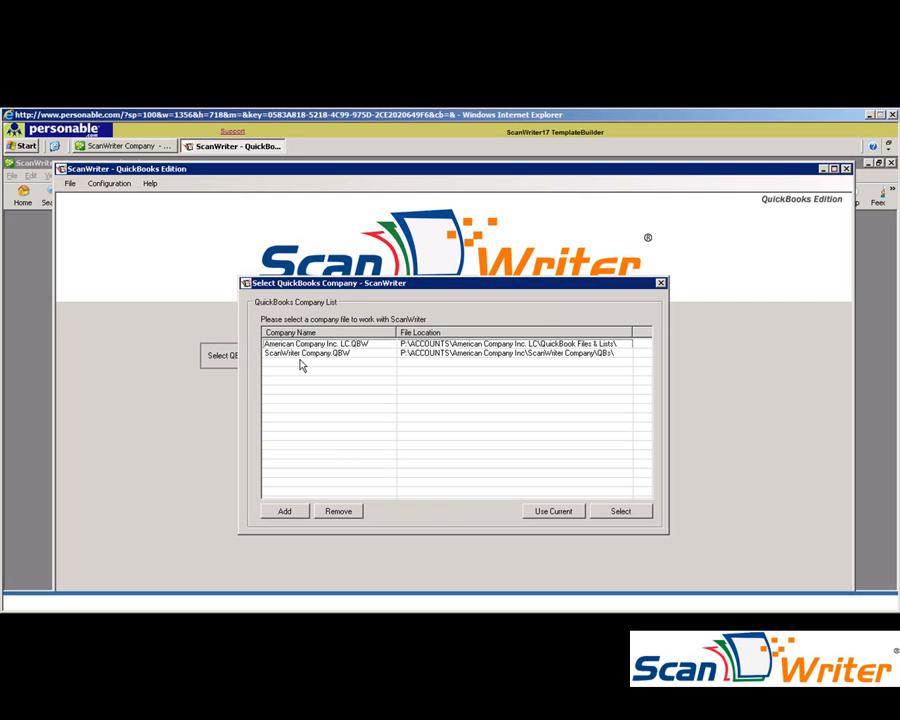
click(305, 353)
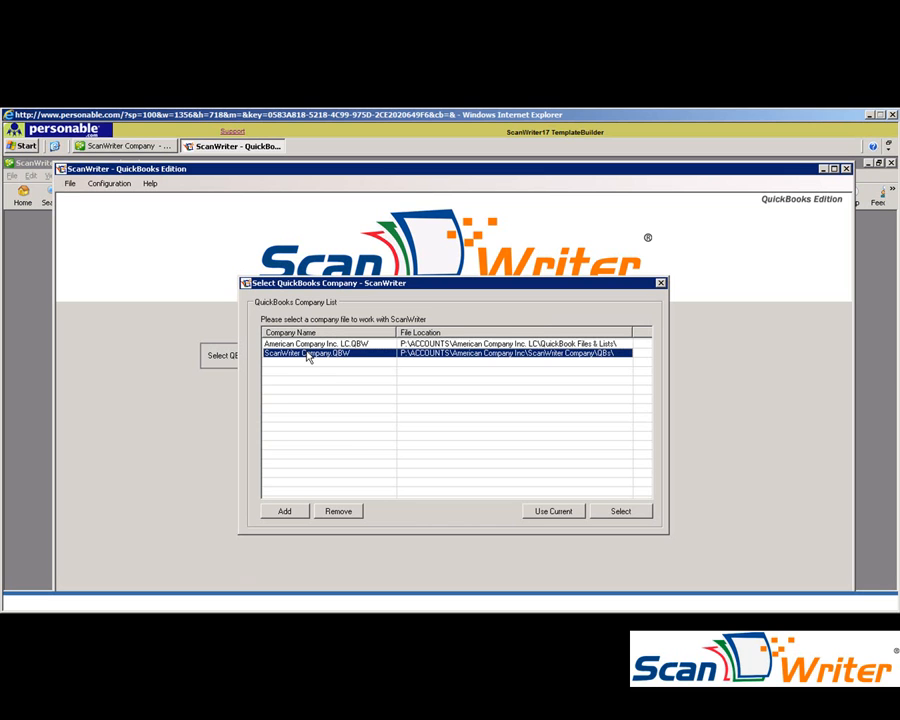
click(553, 511)
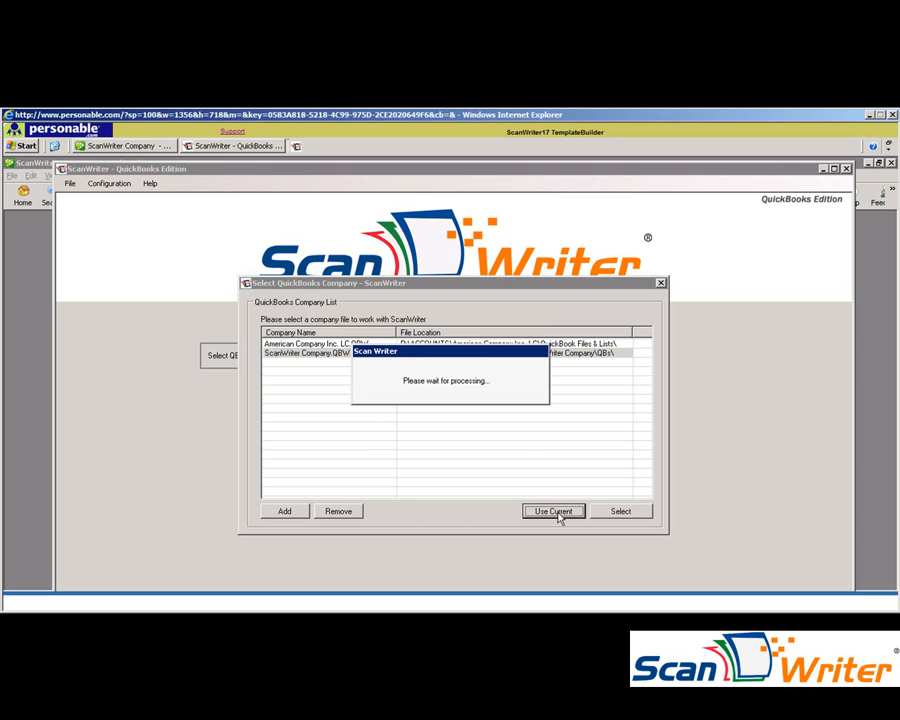
click(552, 511)
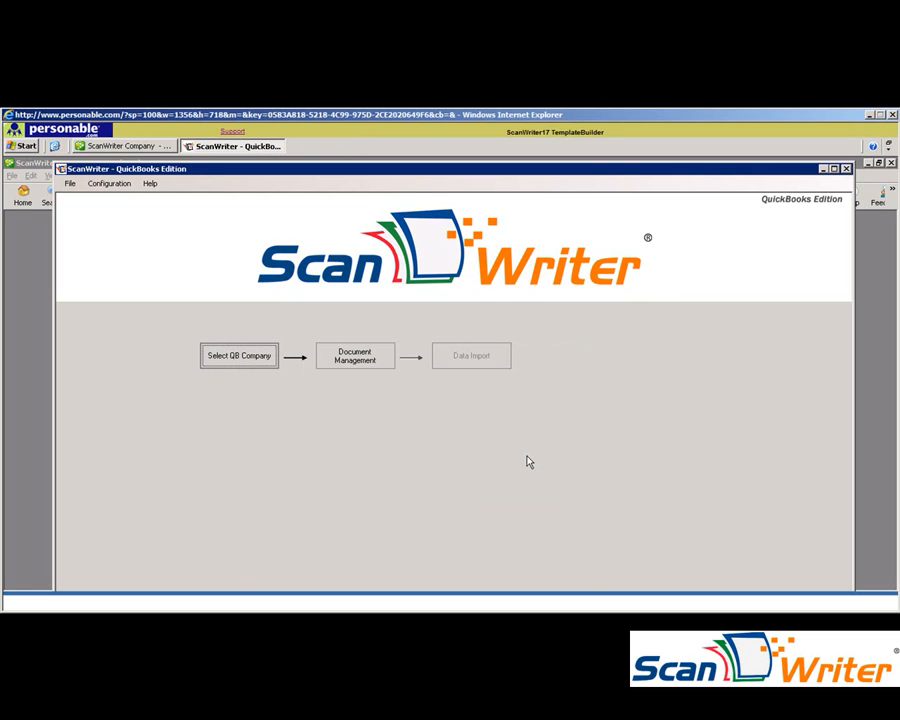
mouse_move(465, 438)
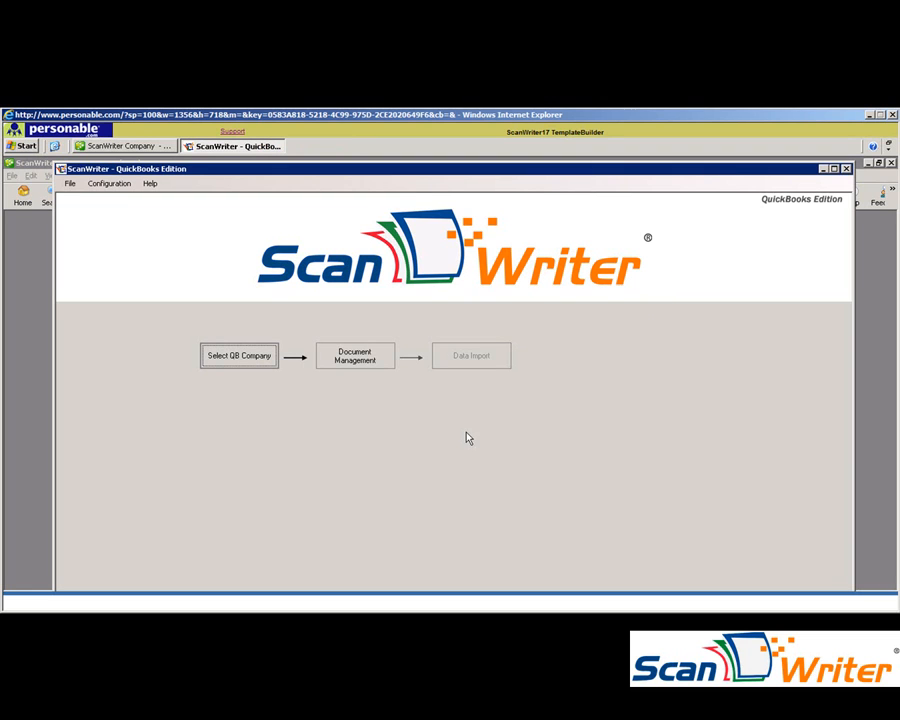
- Download the BBVA Compass Business Checking template from the public library
click(354, 355)
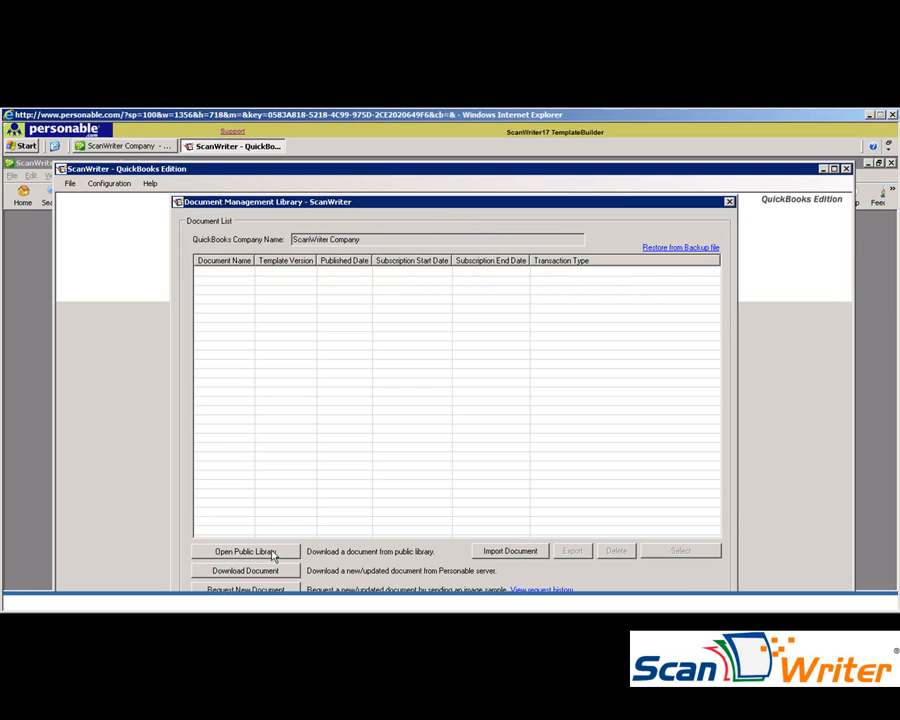
click(245, 551)
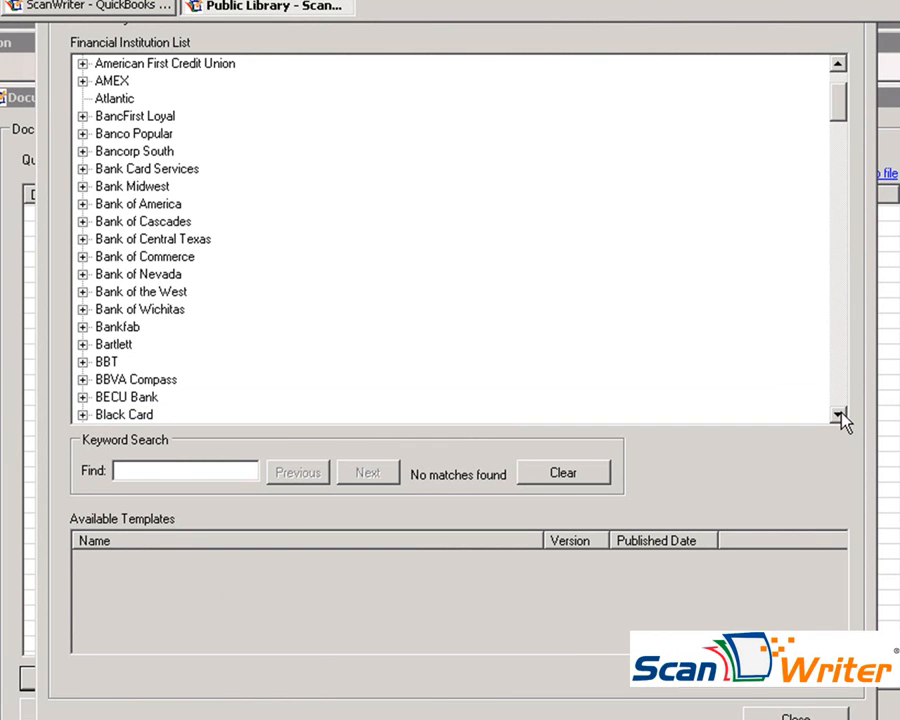
mouse_move(525, 384)
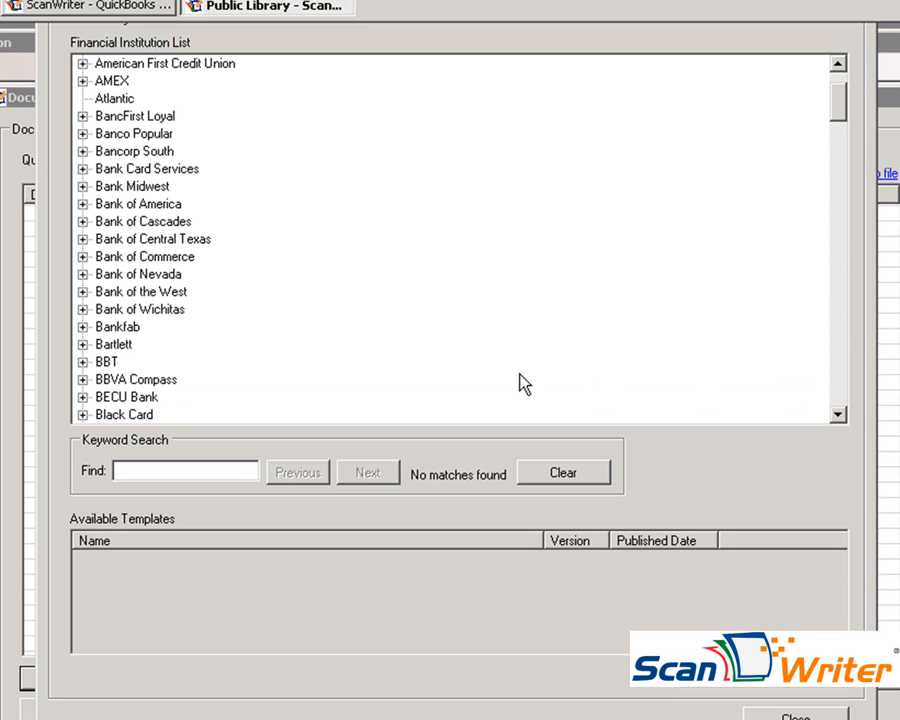
click(82, 379)
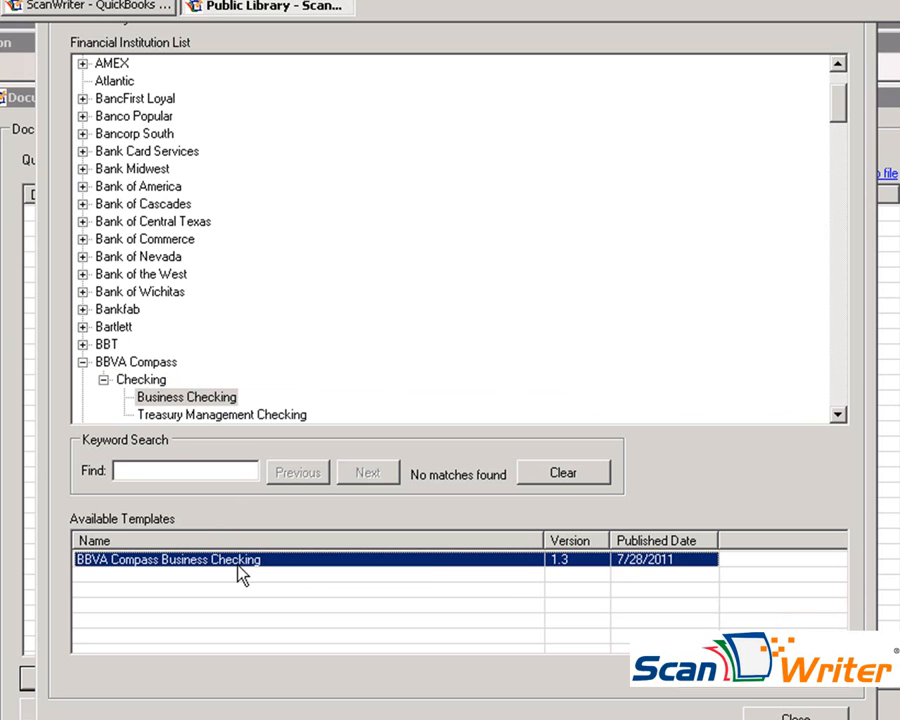
click(641, 551)
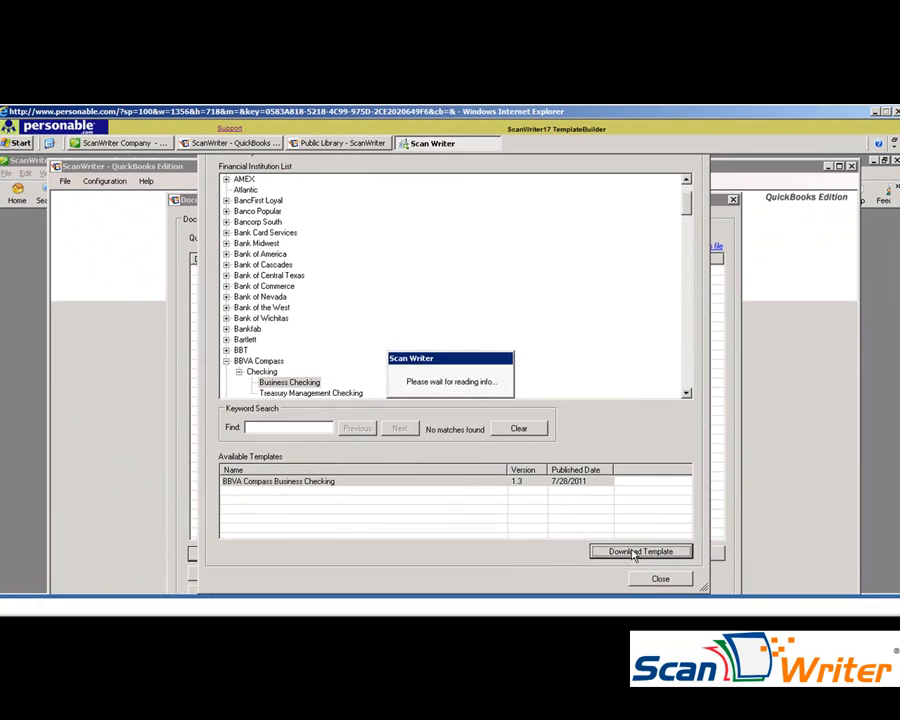
click(640, 551)
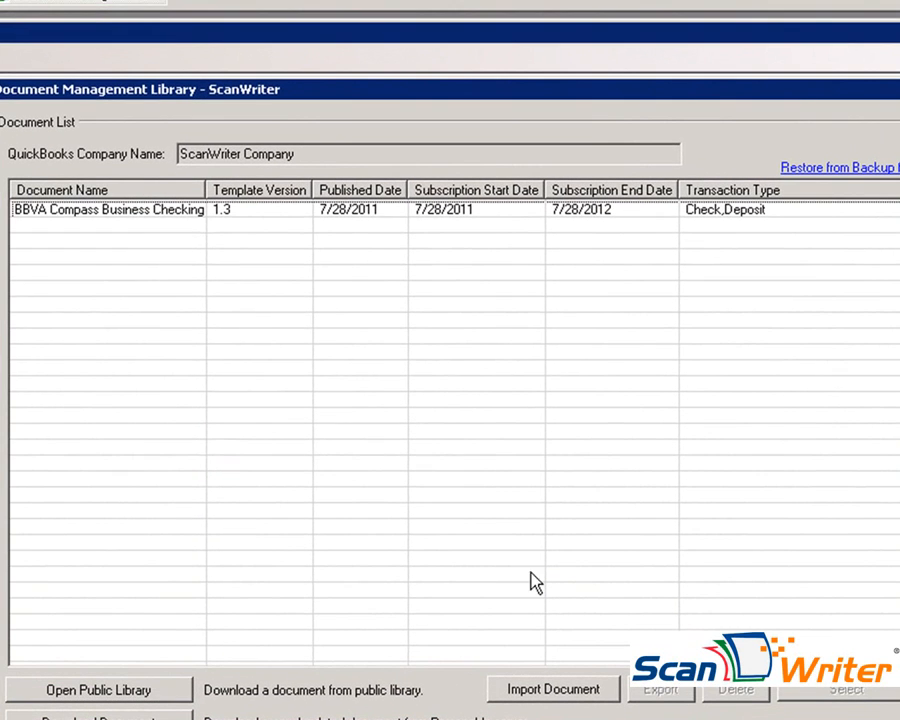
mouse_move(190, 218)
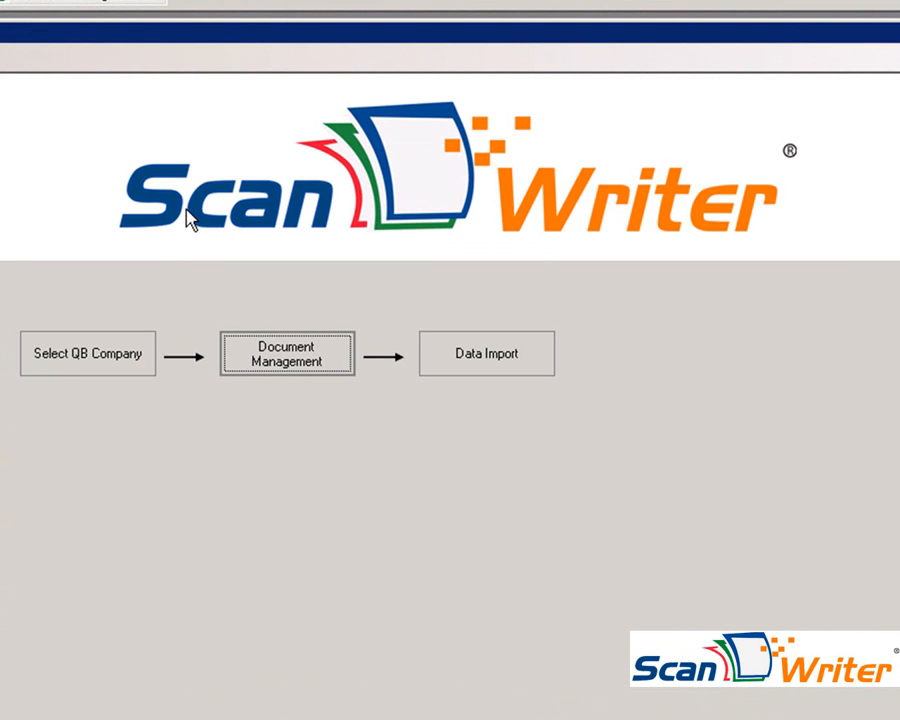
- Open the Data Import window to load a statement image
click(486, 353)
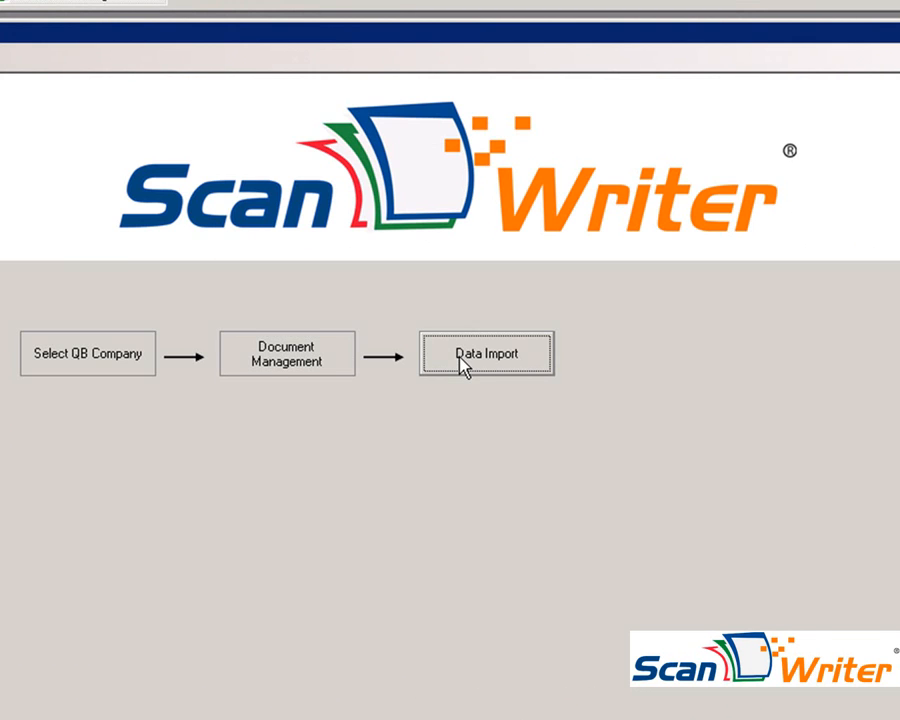
click(486, 354)
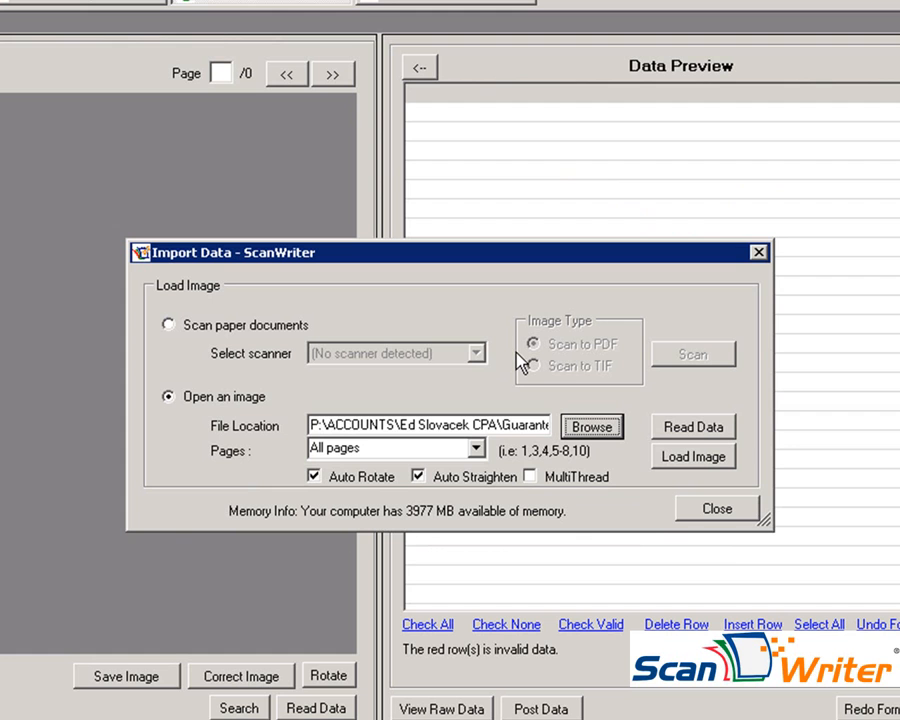
mouse_move(583, 377)
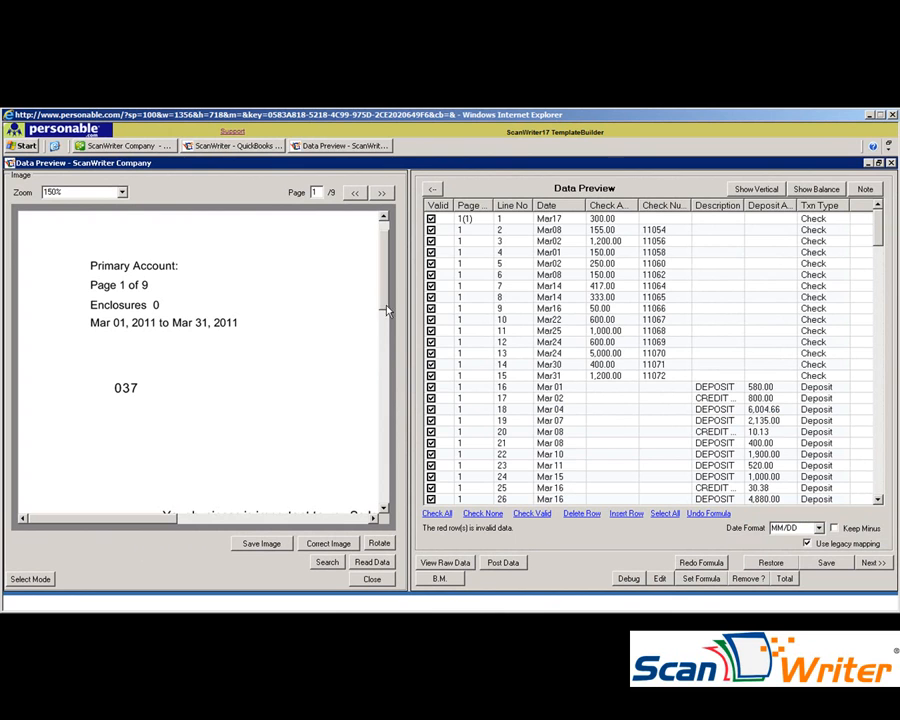
- Show totals: checks sum to 39,268.57 and deposits to 38,688.78
scroll(down, 3)
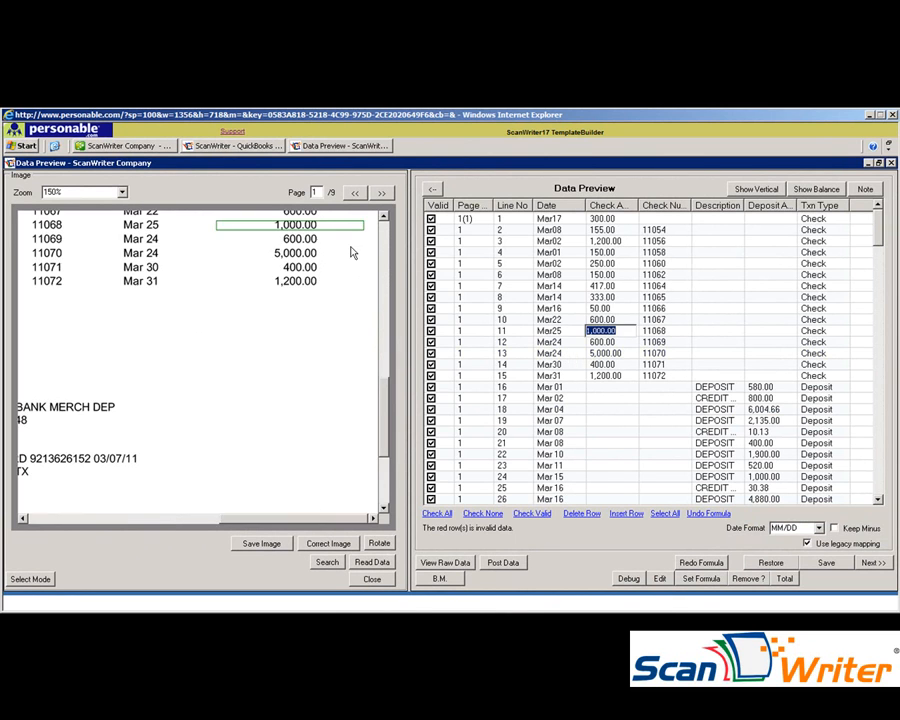
scroll(down, 3)
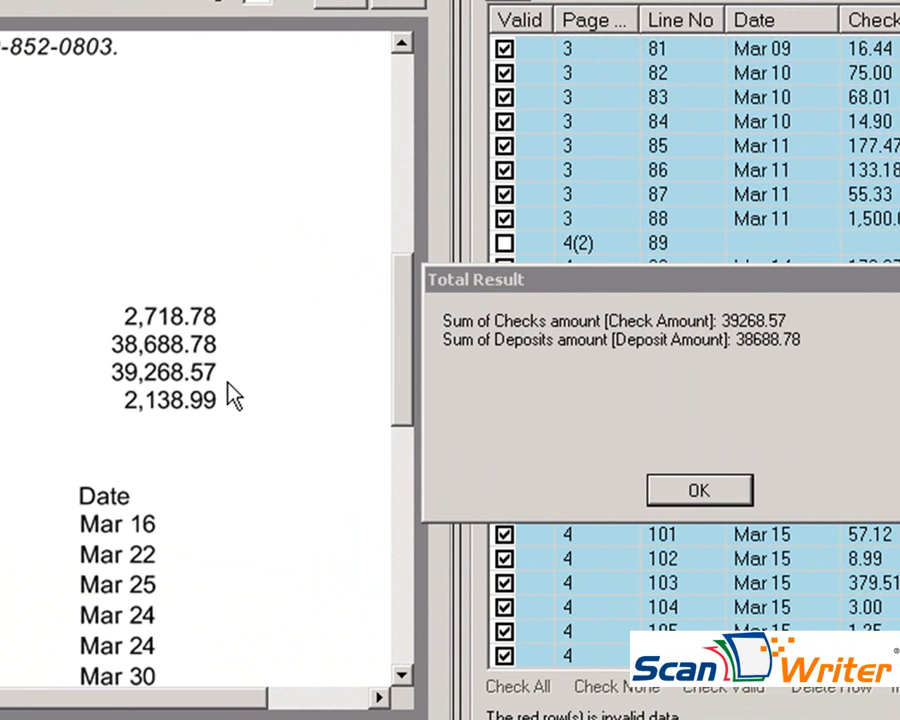
mouse_move(217, 385)
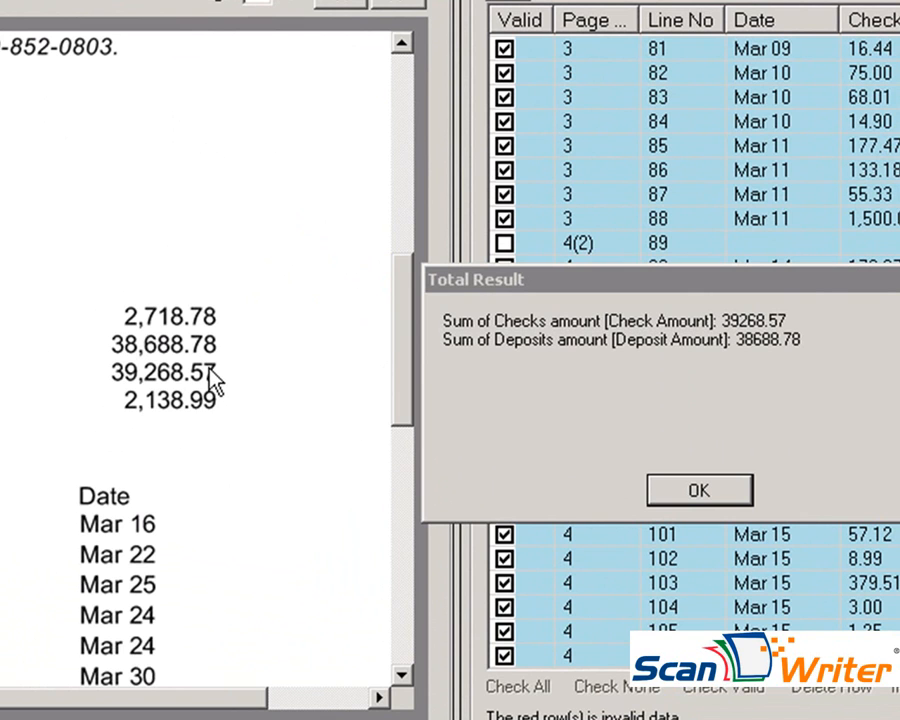
mouse_move(228, 393)
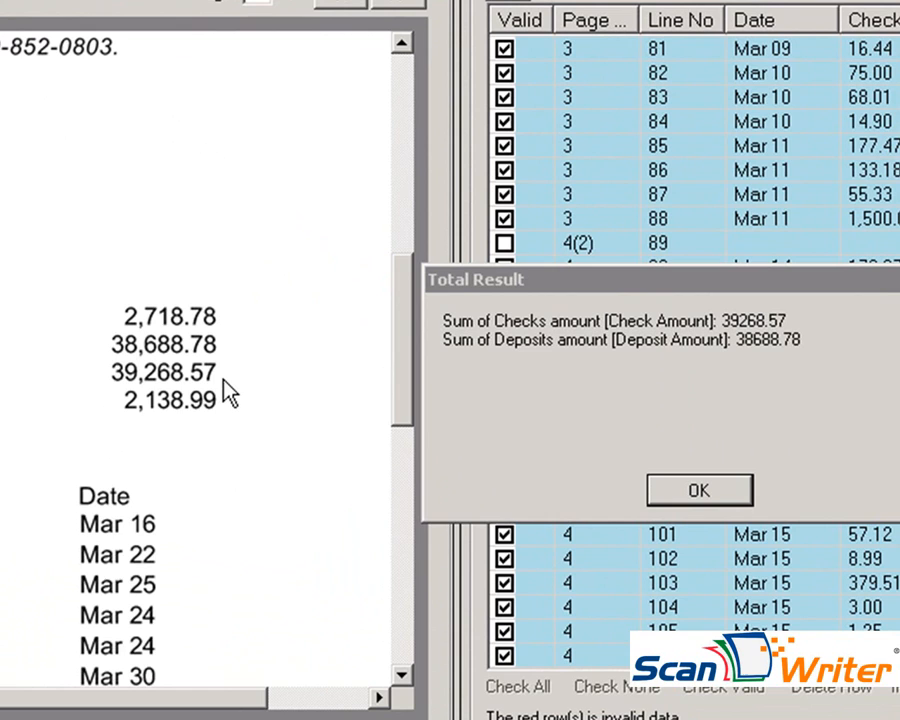
mouse_move(468, 425)
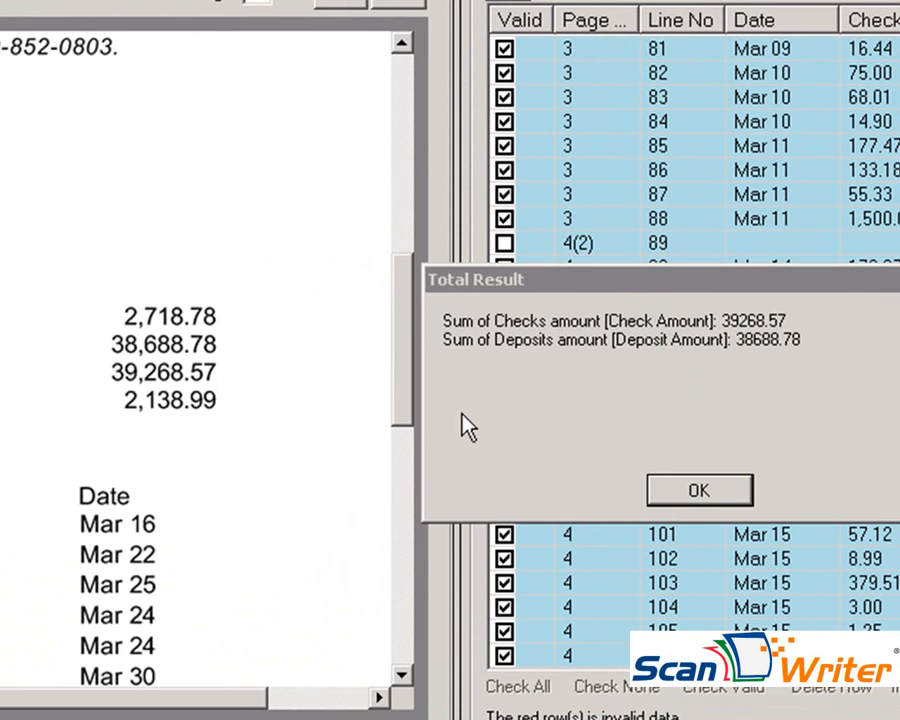
- Dismiss the totals and review a Lowes check's expense account choices
click(699, 490)
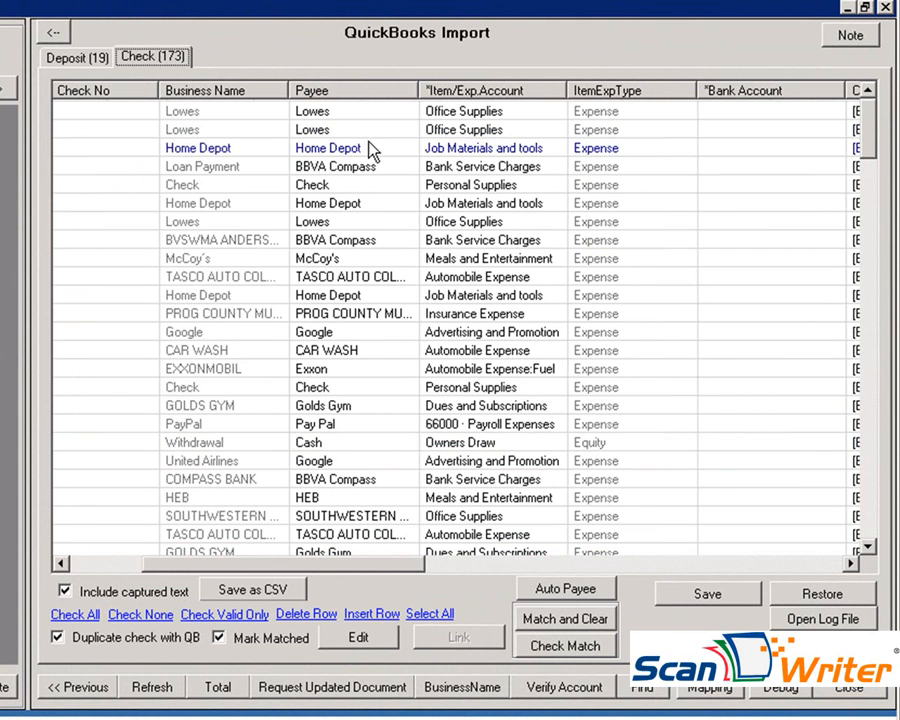
click(555, 129)
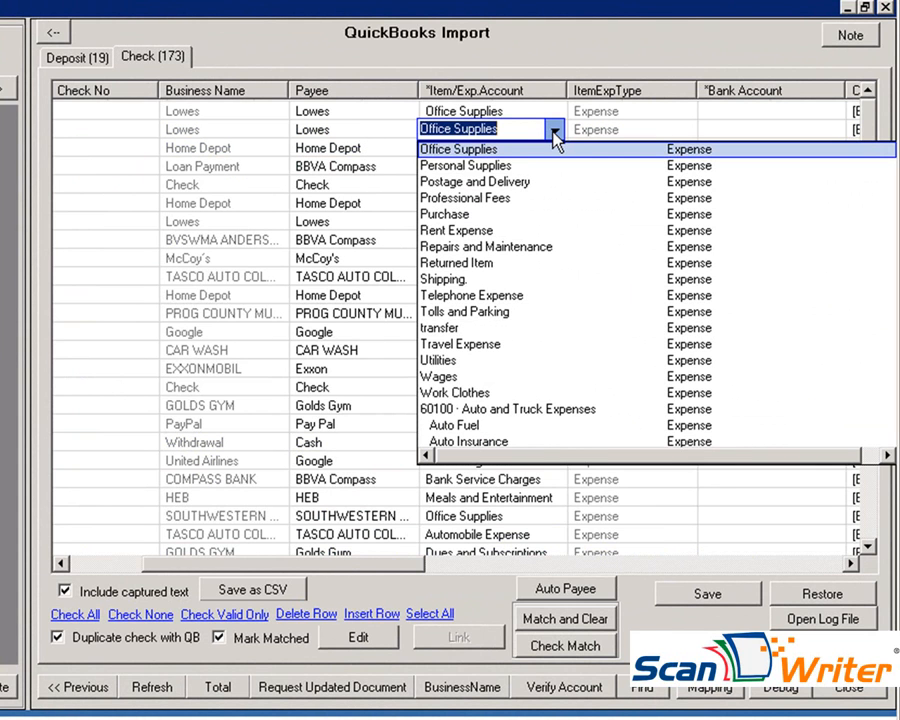
mouse_move(570, 214)
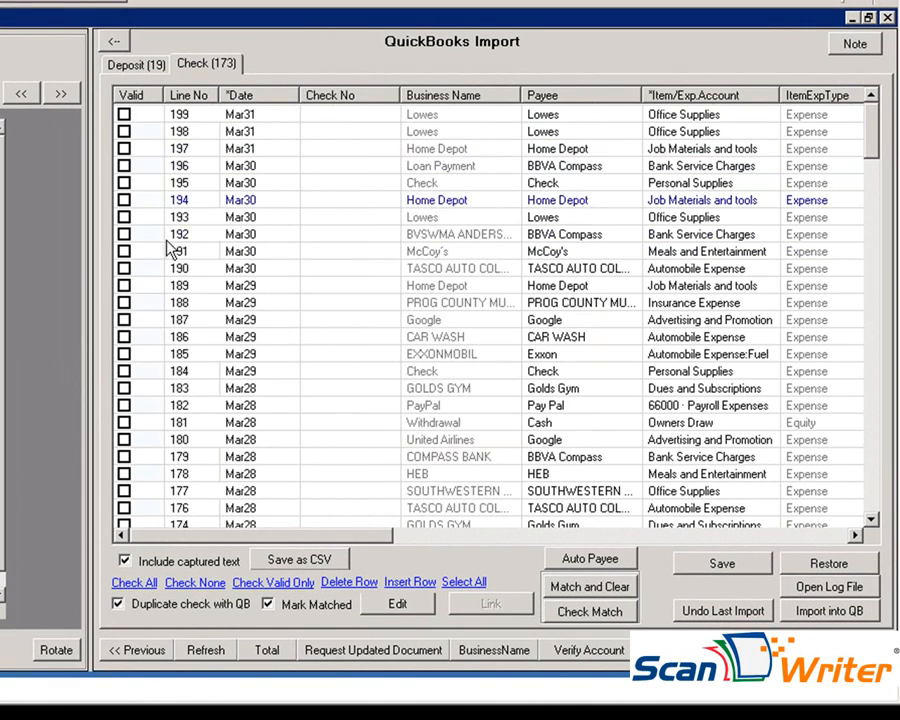
- Import all checked transactions into QuickBooks: 158 imported, none failed
scroll(right, 3)
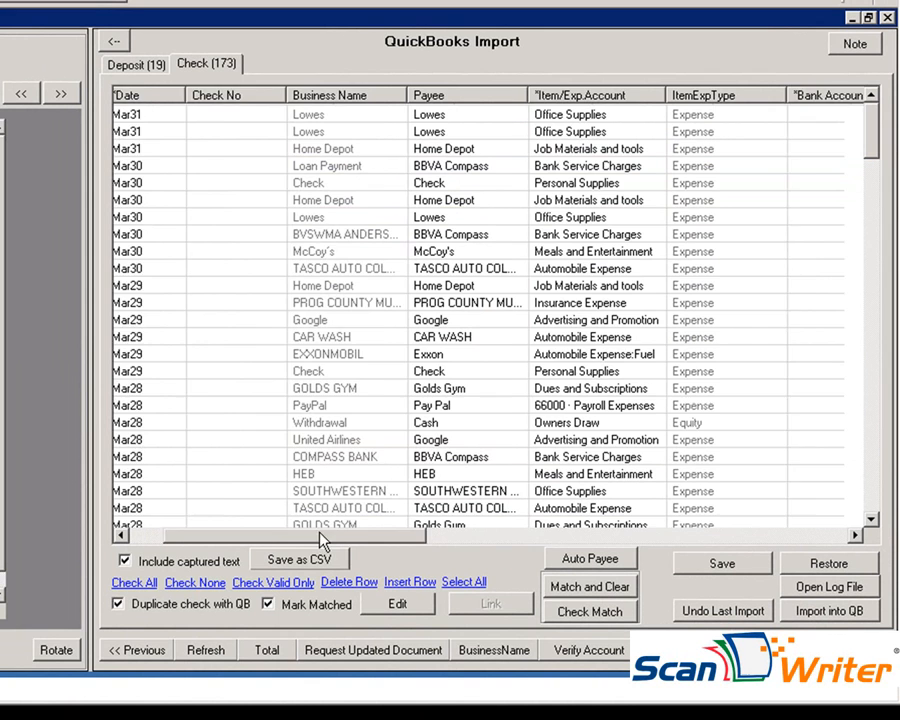
scroll(right, 3)
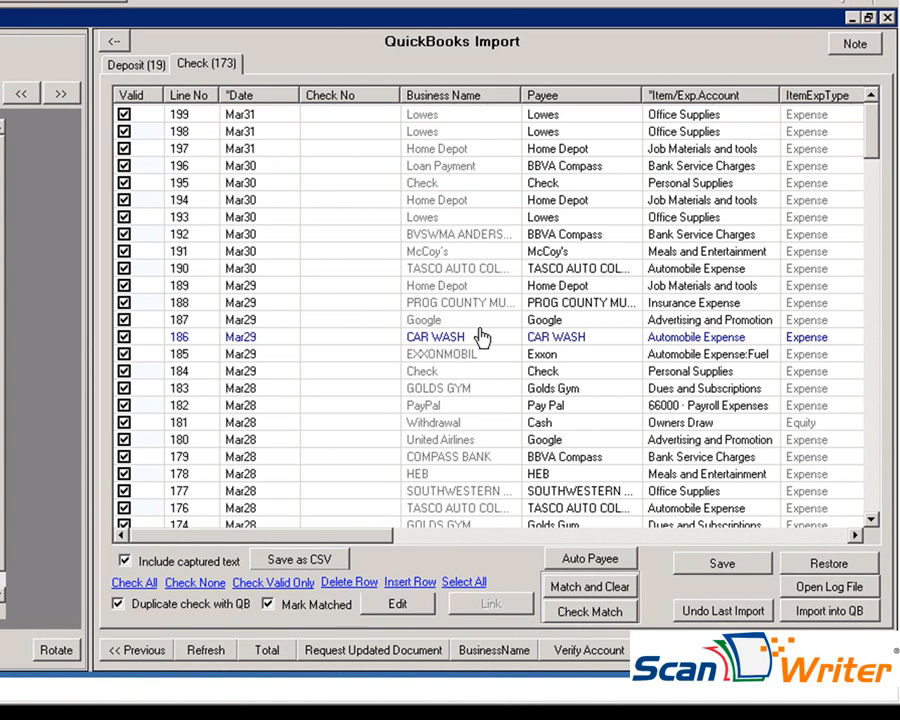
click(828, 610)
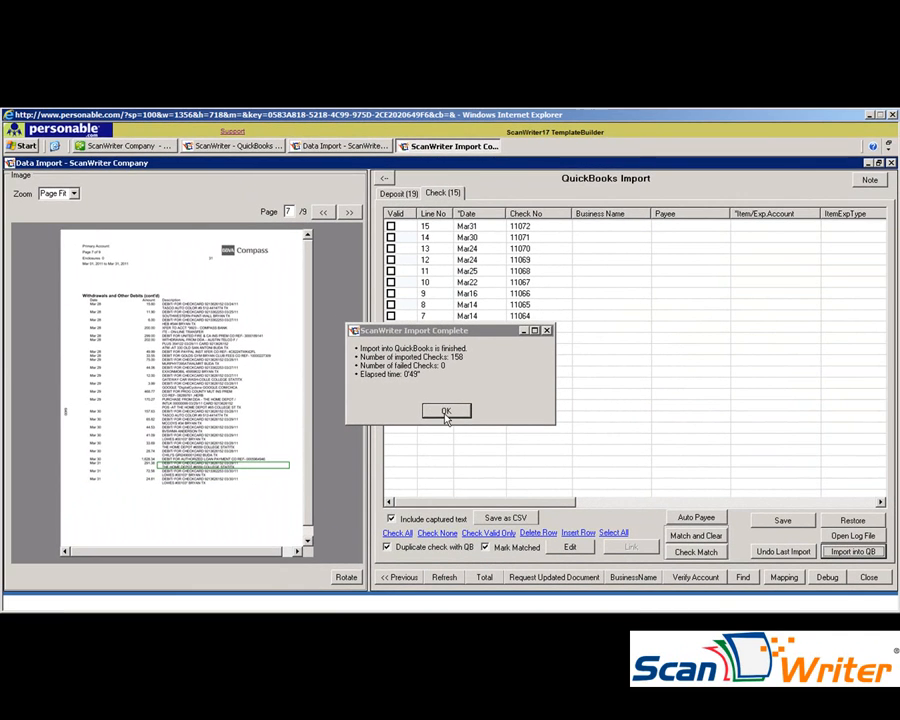
- Dismiss the import summary to view the BBVA Compass Bank register
click(445, 411)
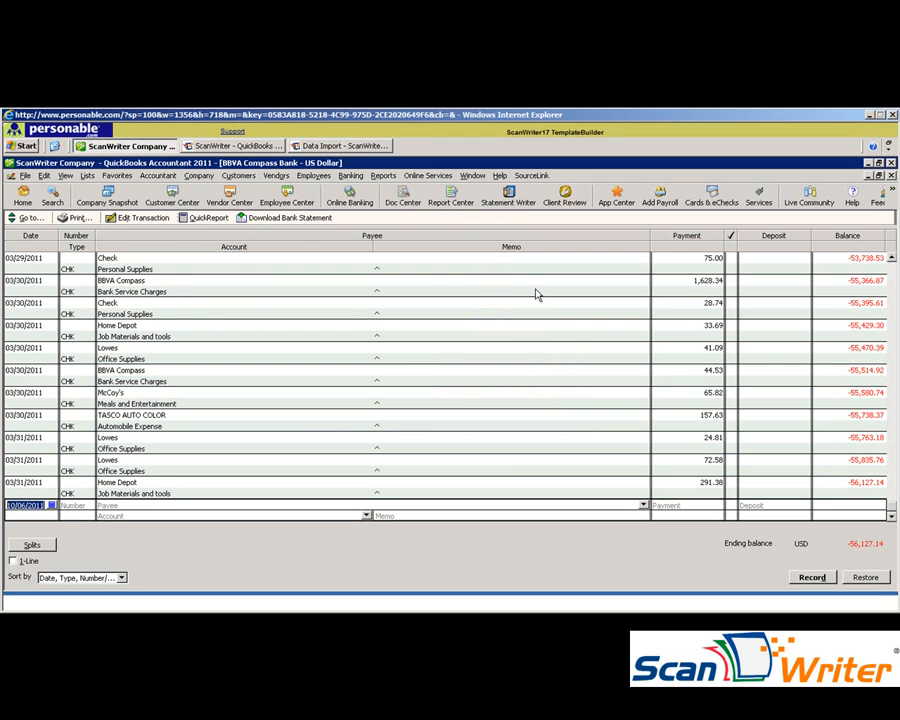
mouse_move(88, 408)
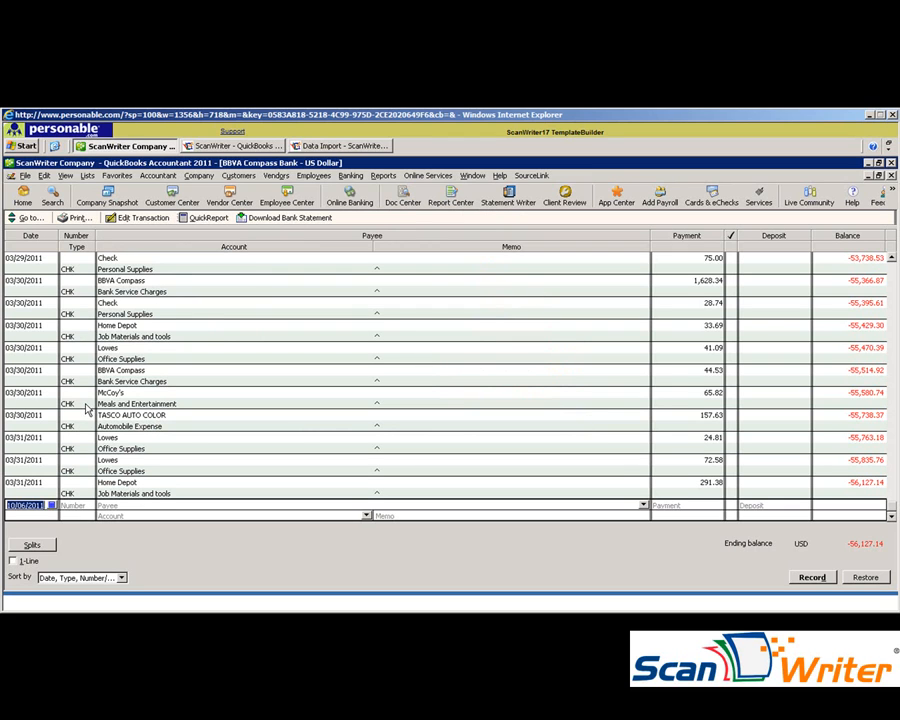
- Open the 03/30/2011 Lowes check for 41.09 from the register
double_click(120, 358)
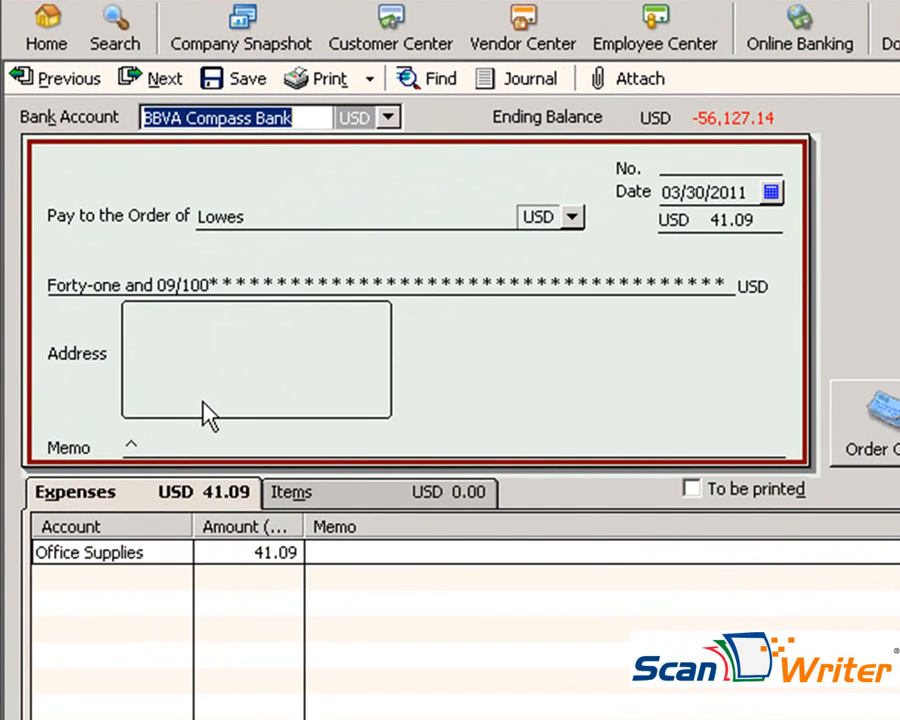
mouse_move(377, 258)
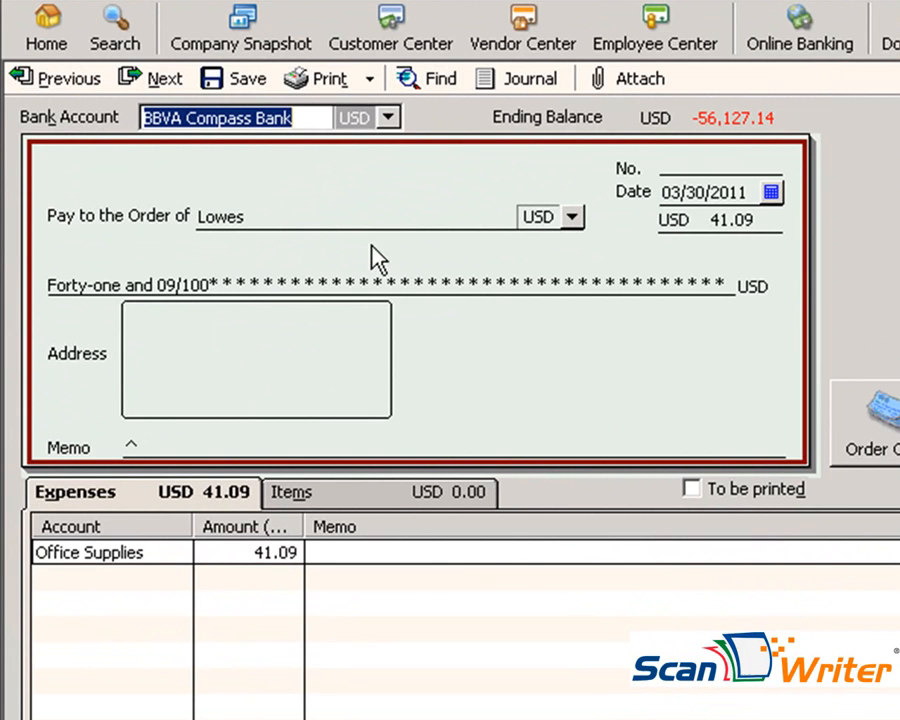
mouse_move(672, 278)
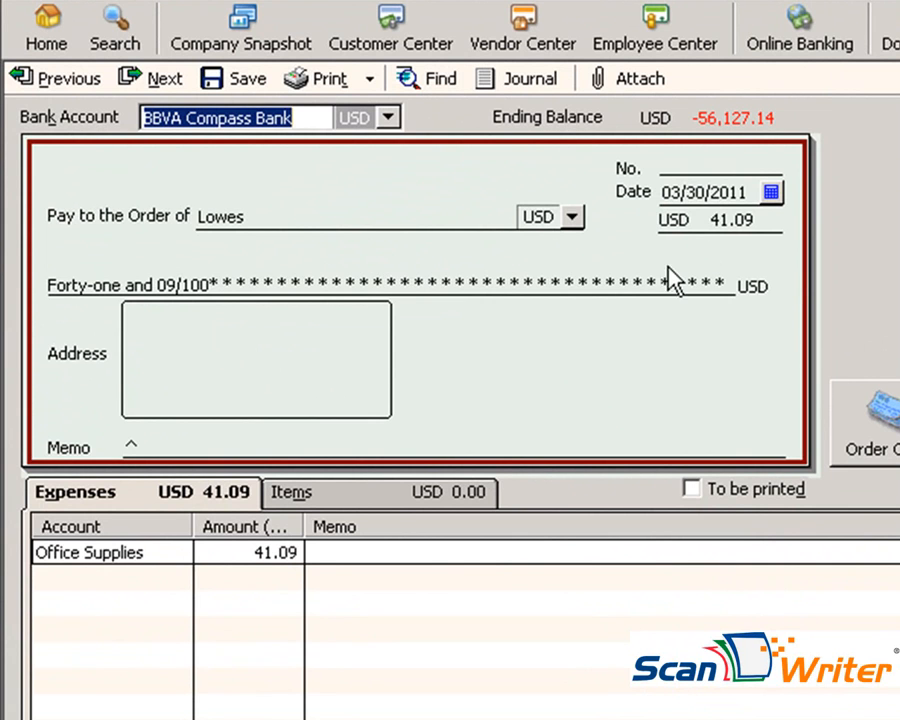
mouse_move(330, 600)
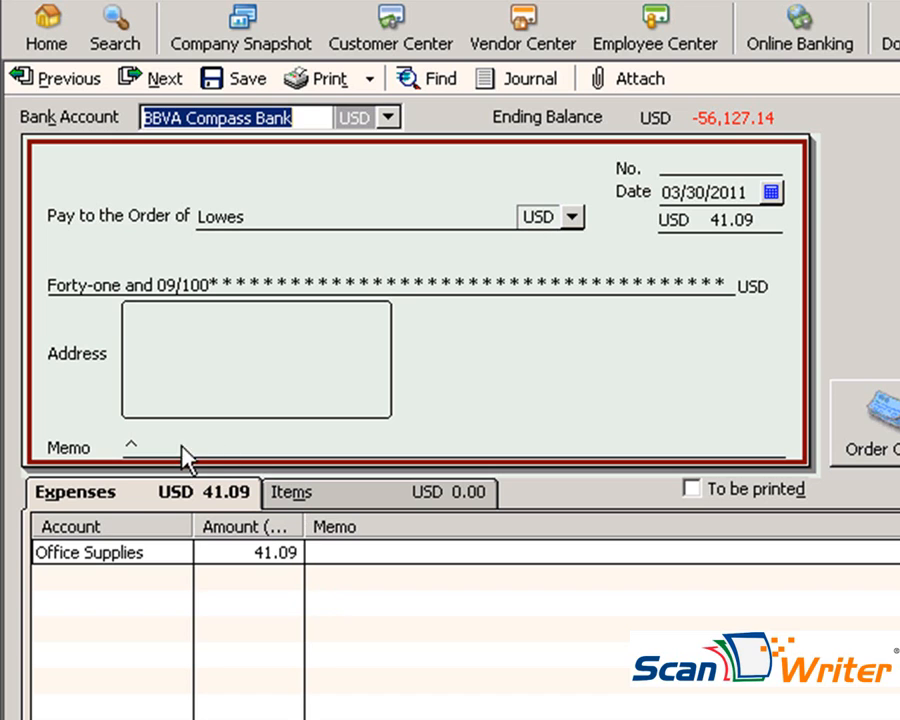
mouse_move(150, 465)
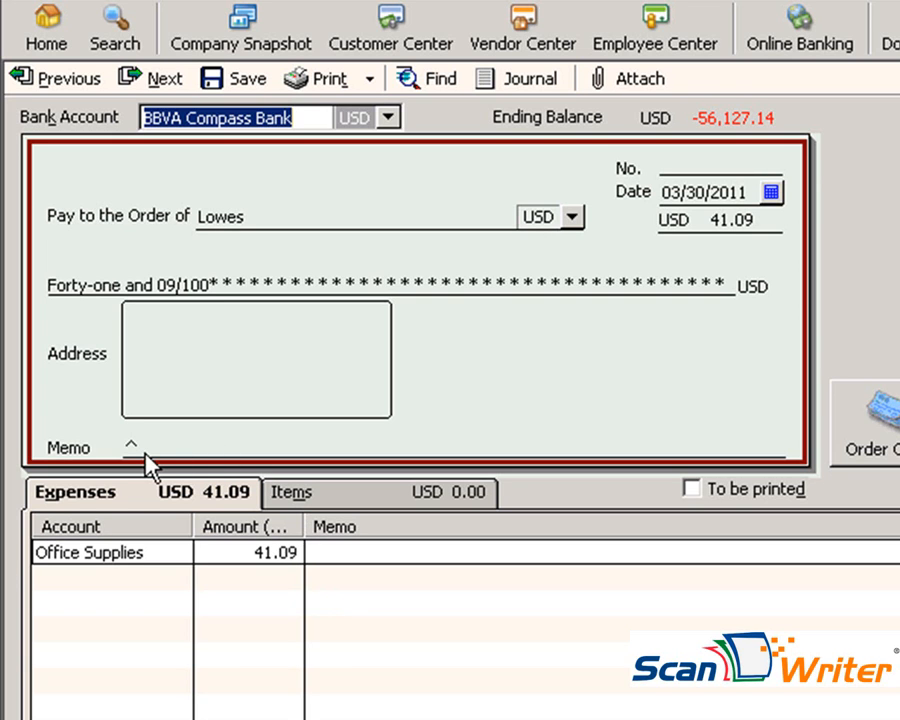